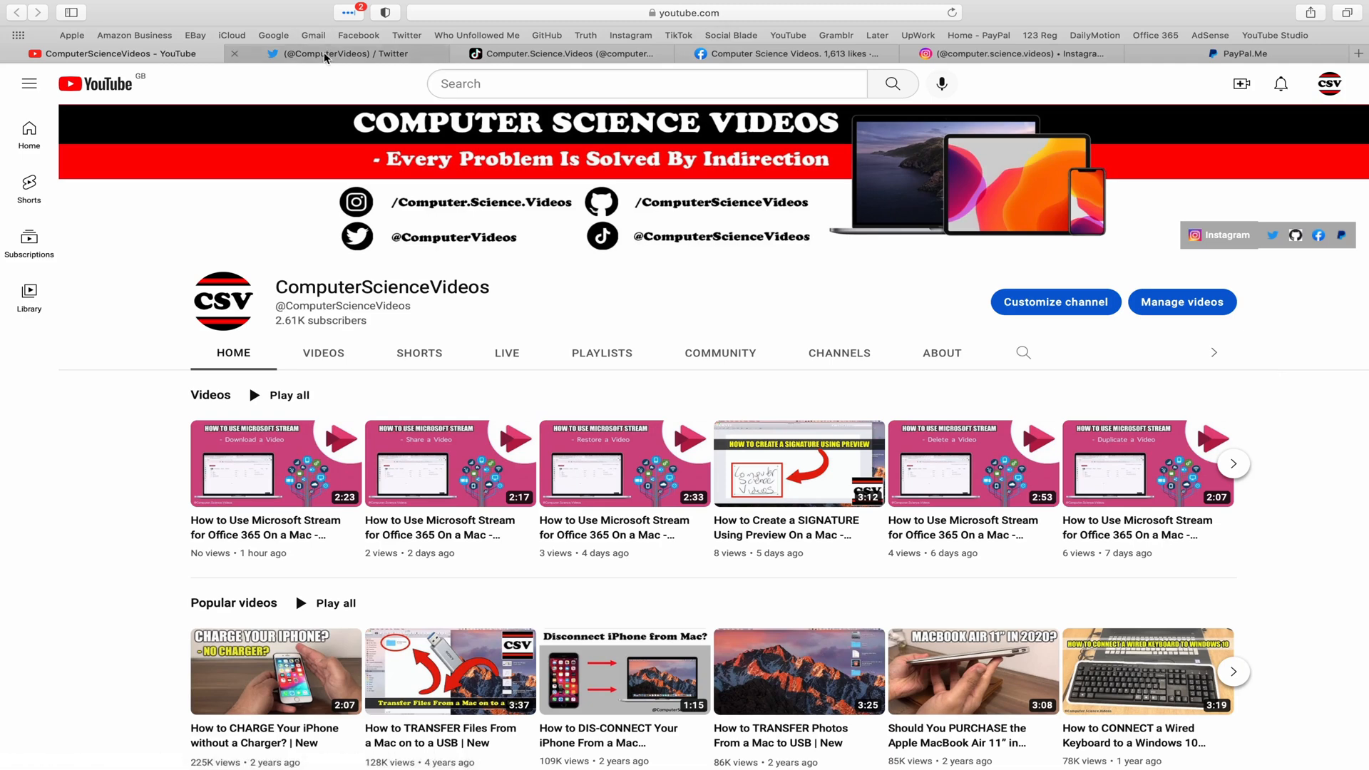
Switch through the channel's Twitter and Facebook tabs to its Instagram profile.
click(331, 54)
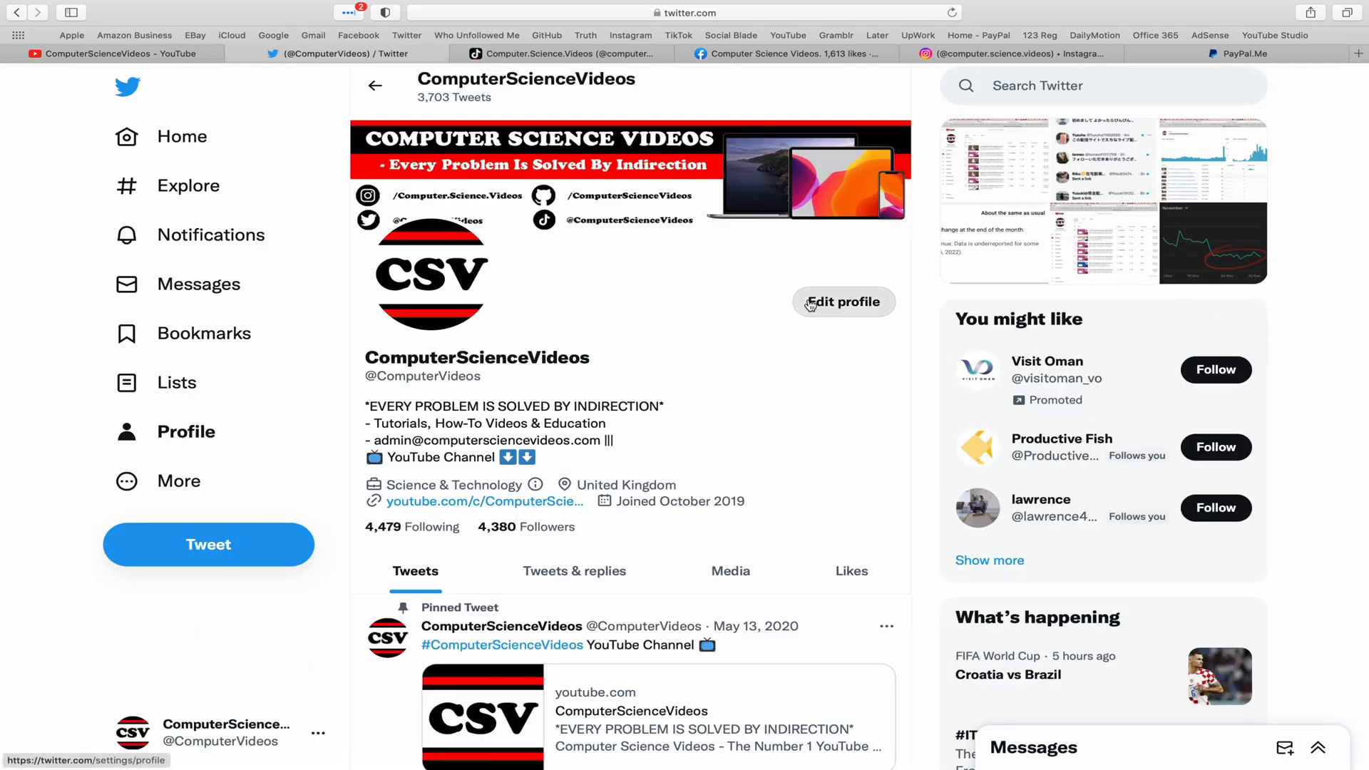
mouse_move(646, 114)
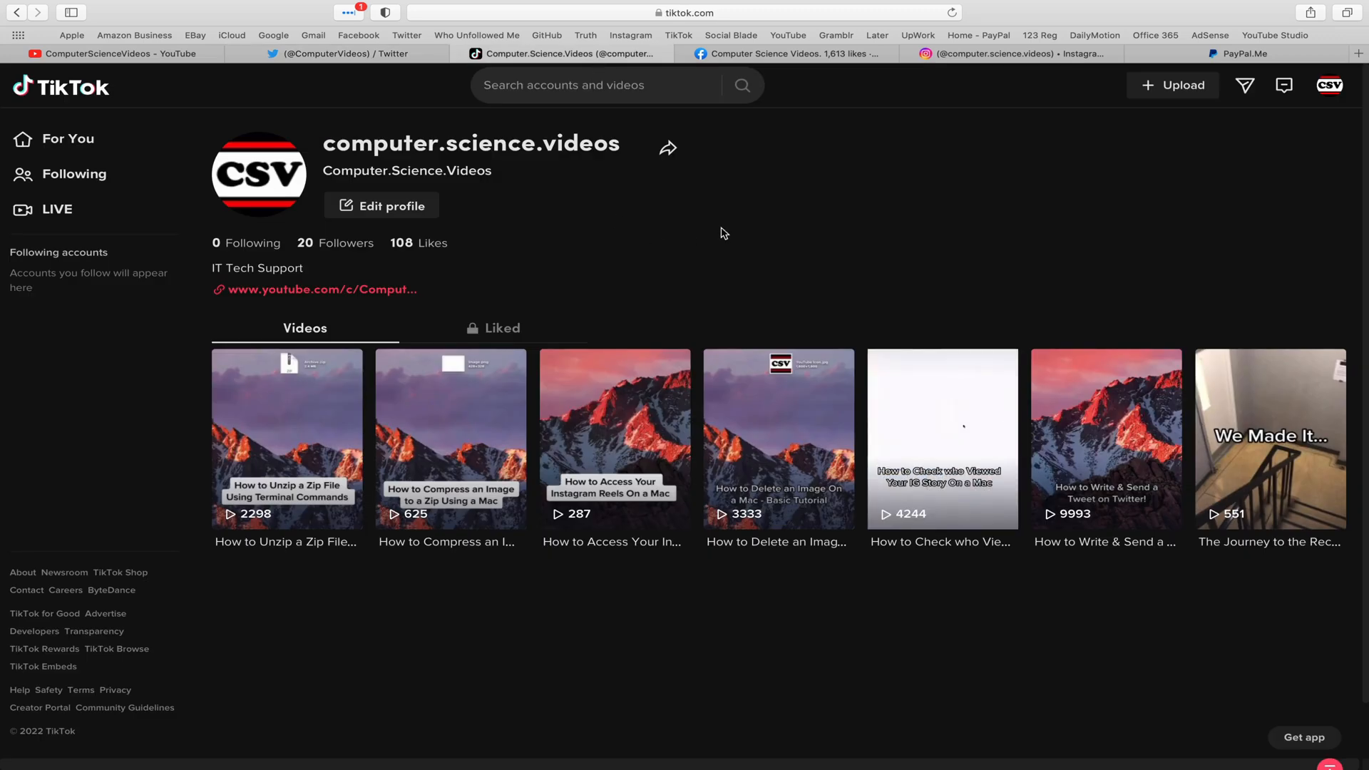
click(785, 53)
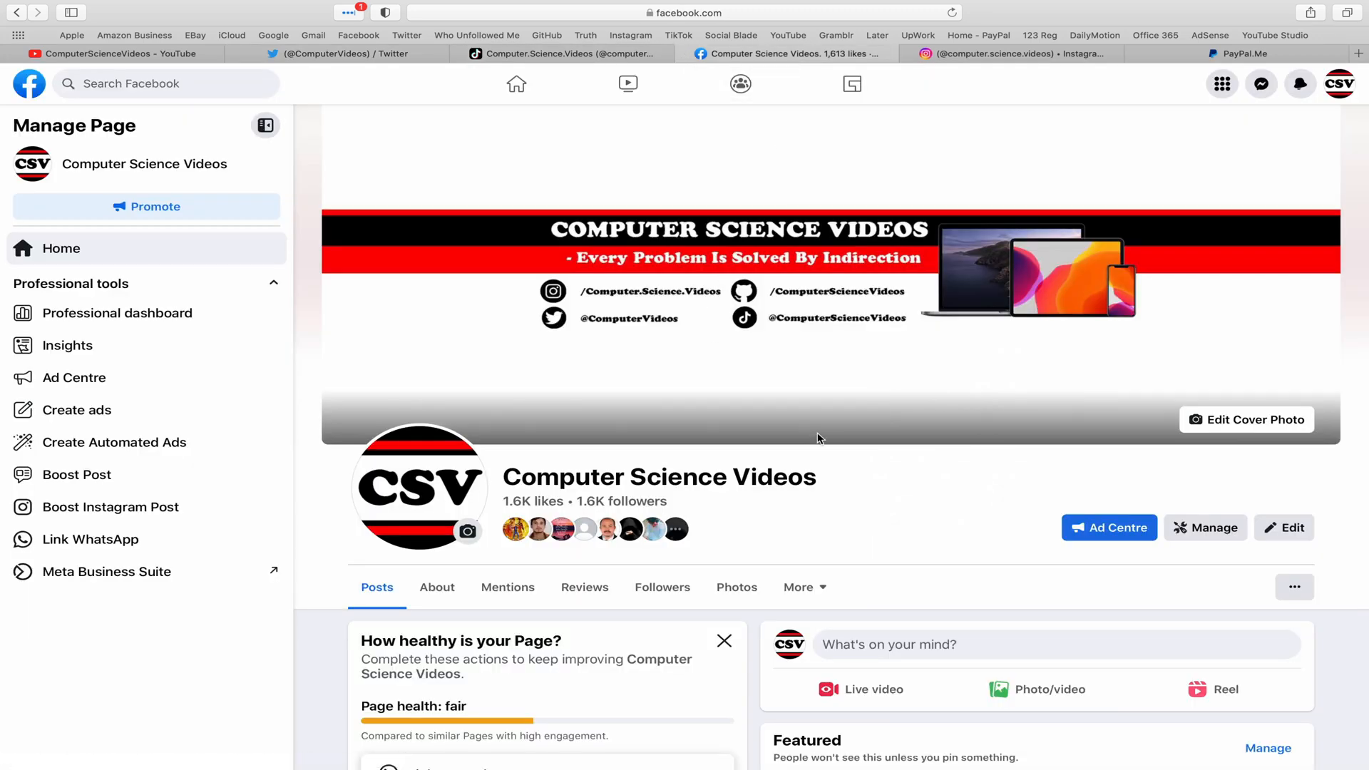
click(1004, 53)
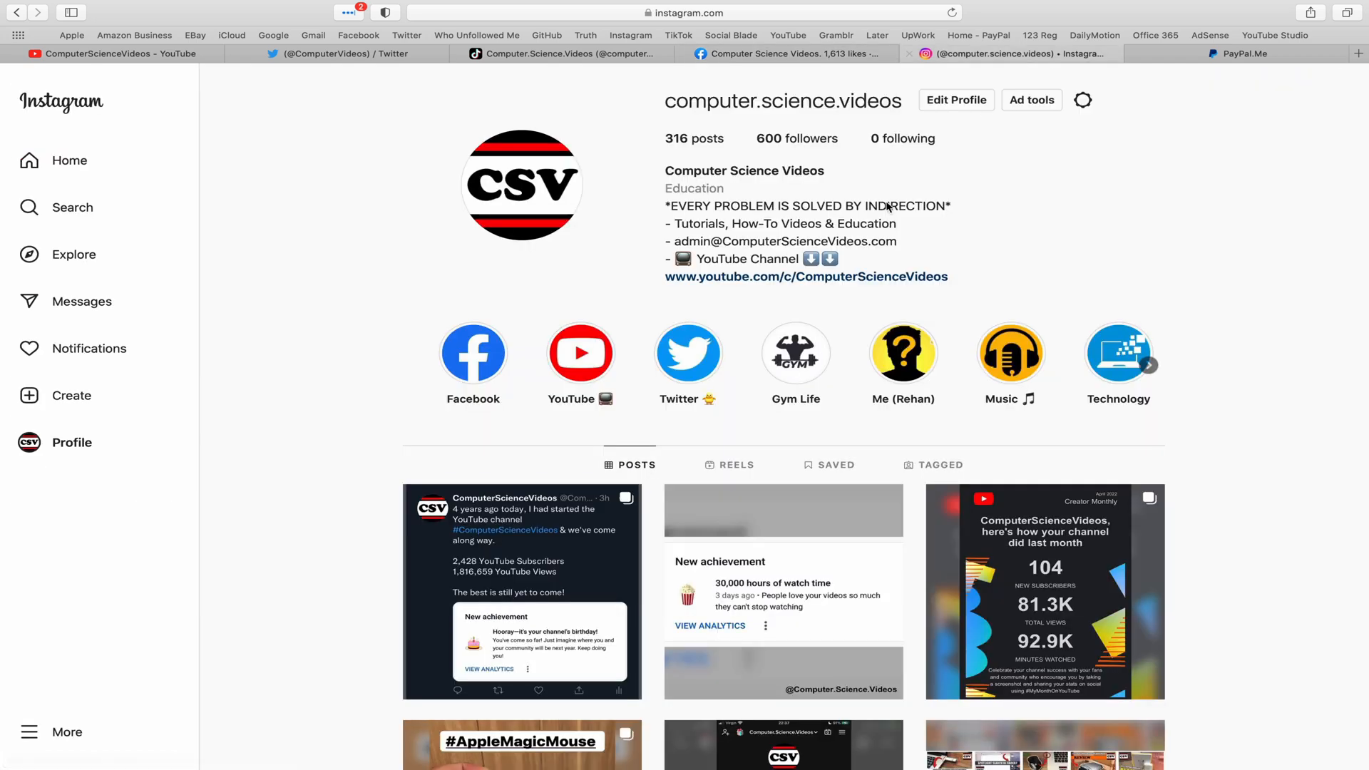
mouse_move(1070, 376)
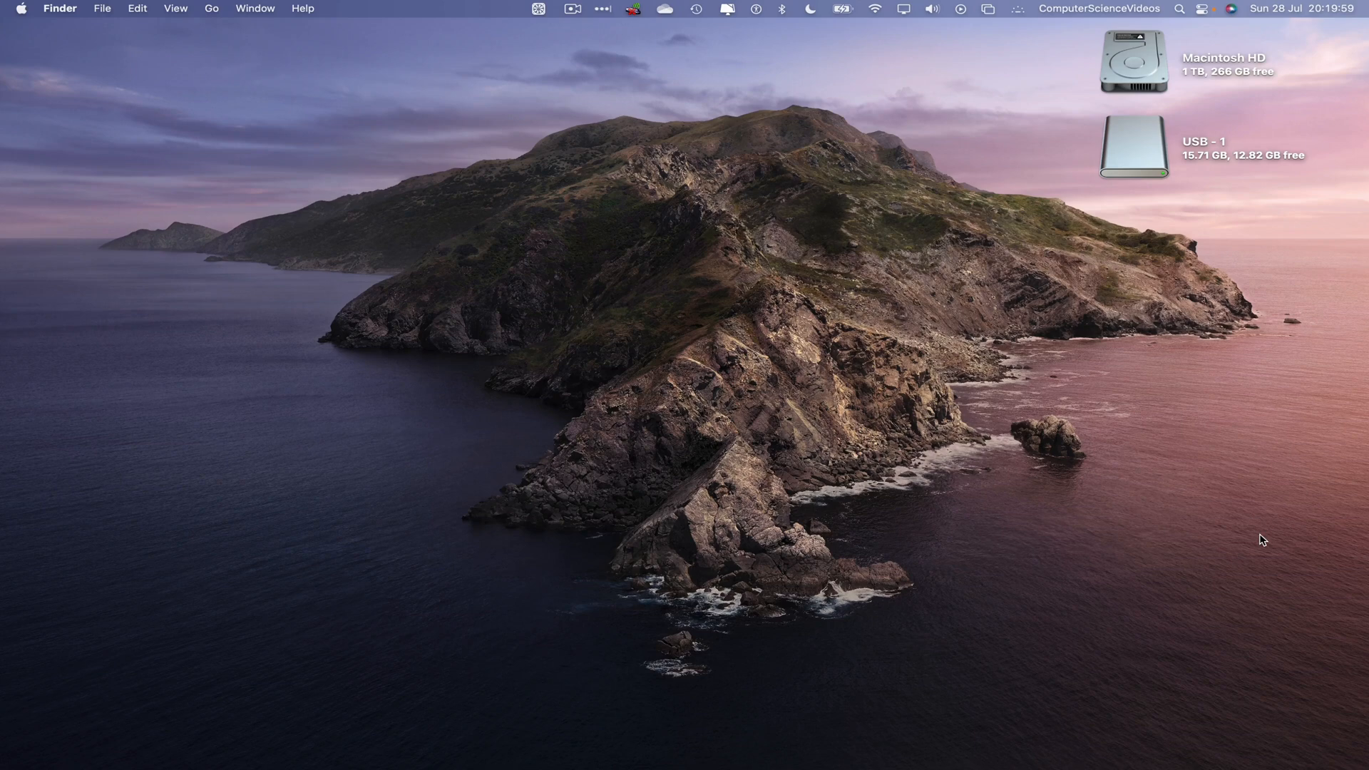
mouse_move(1283, 480)
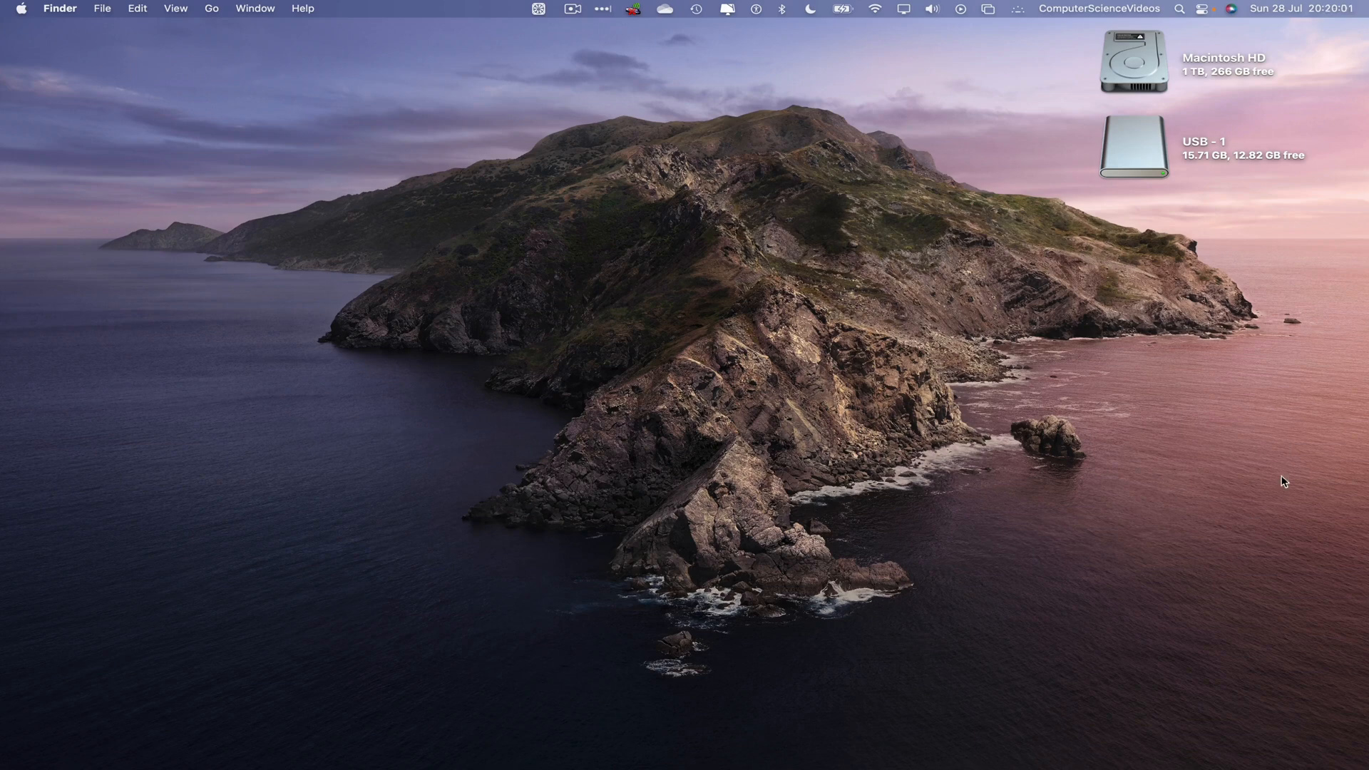
Open the USB - 1 drive, switch to Icon view, and select the 27-7-2024 folder.
double_click(1132, 148)
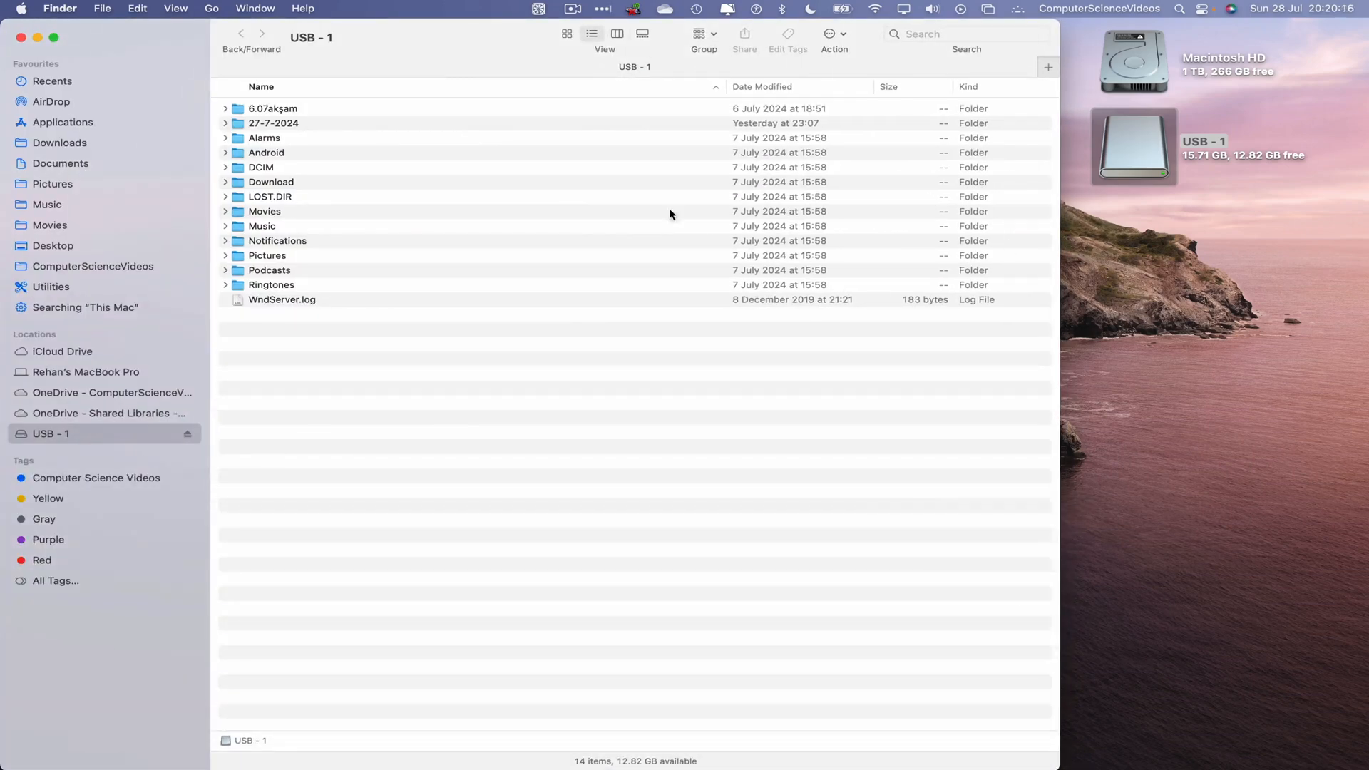
click(566, 34)
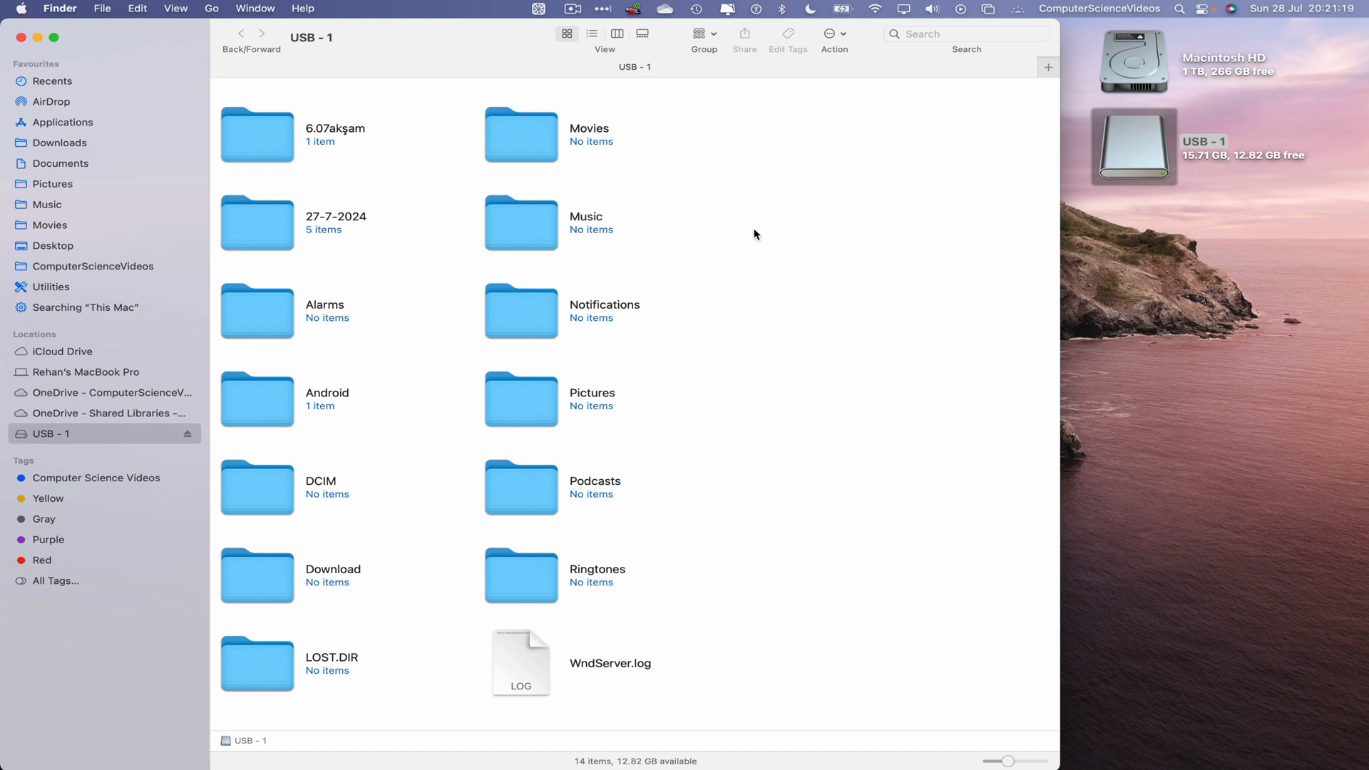
mouse_move(841, 220)
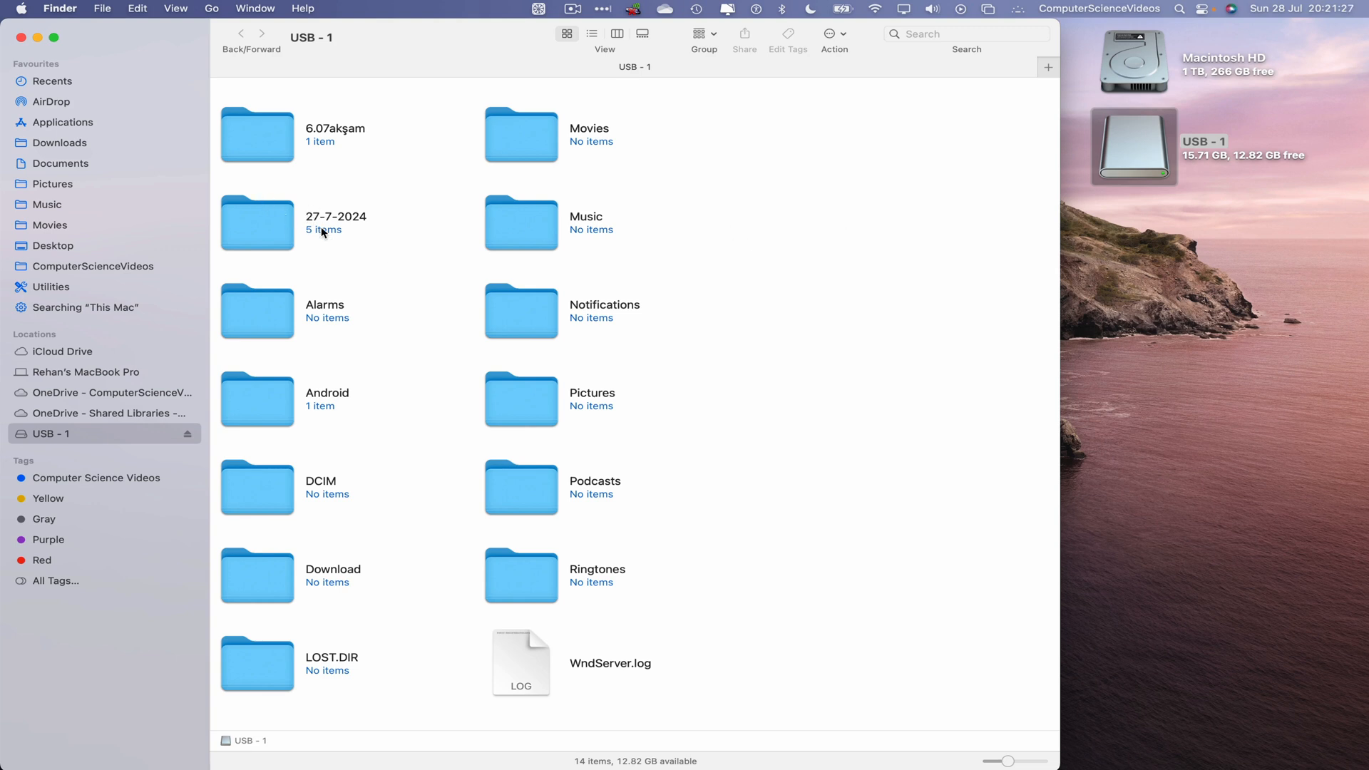
mouse_move(374, 236)
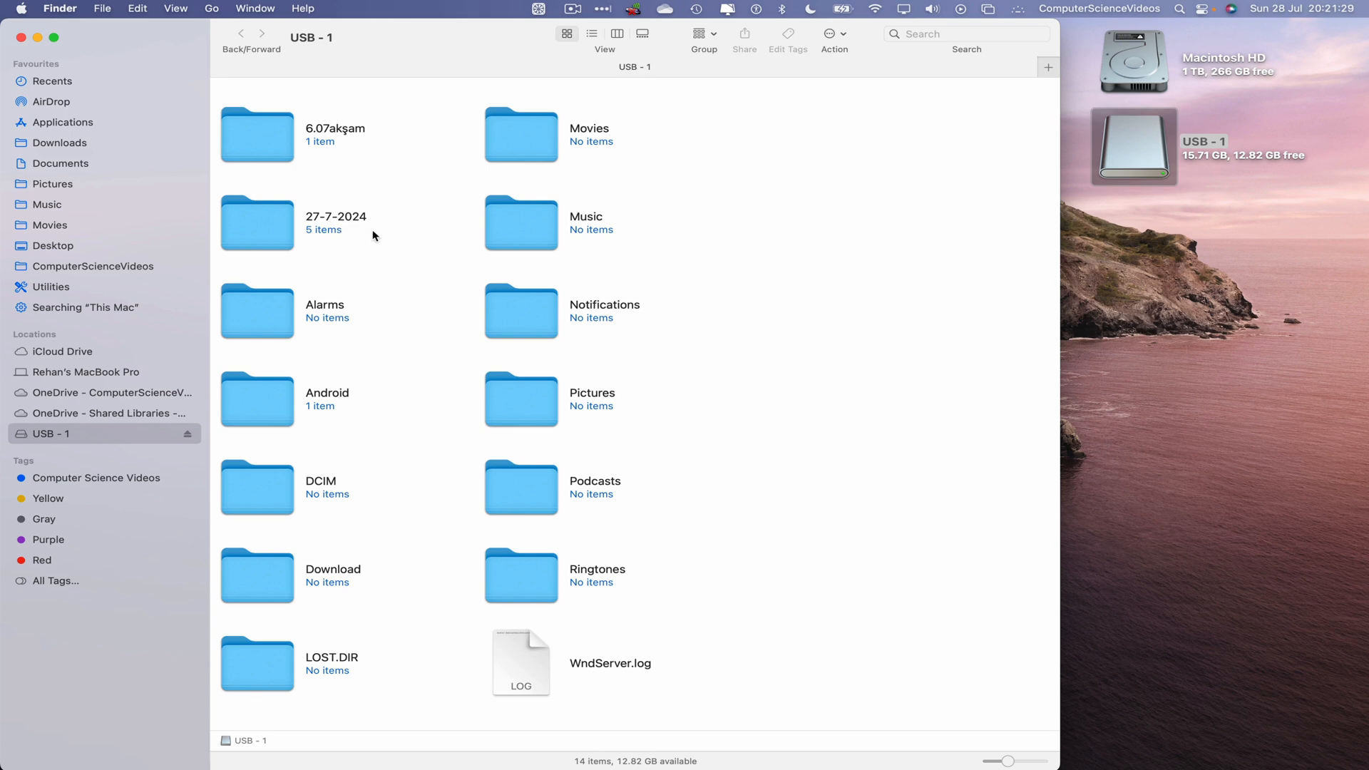
click(257, 222)
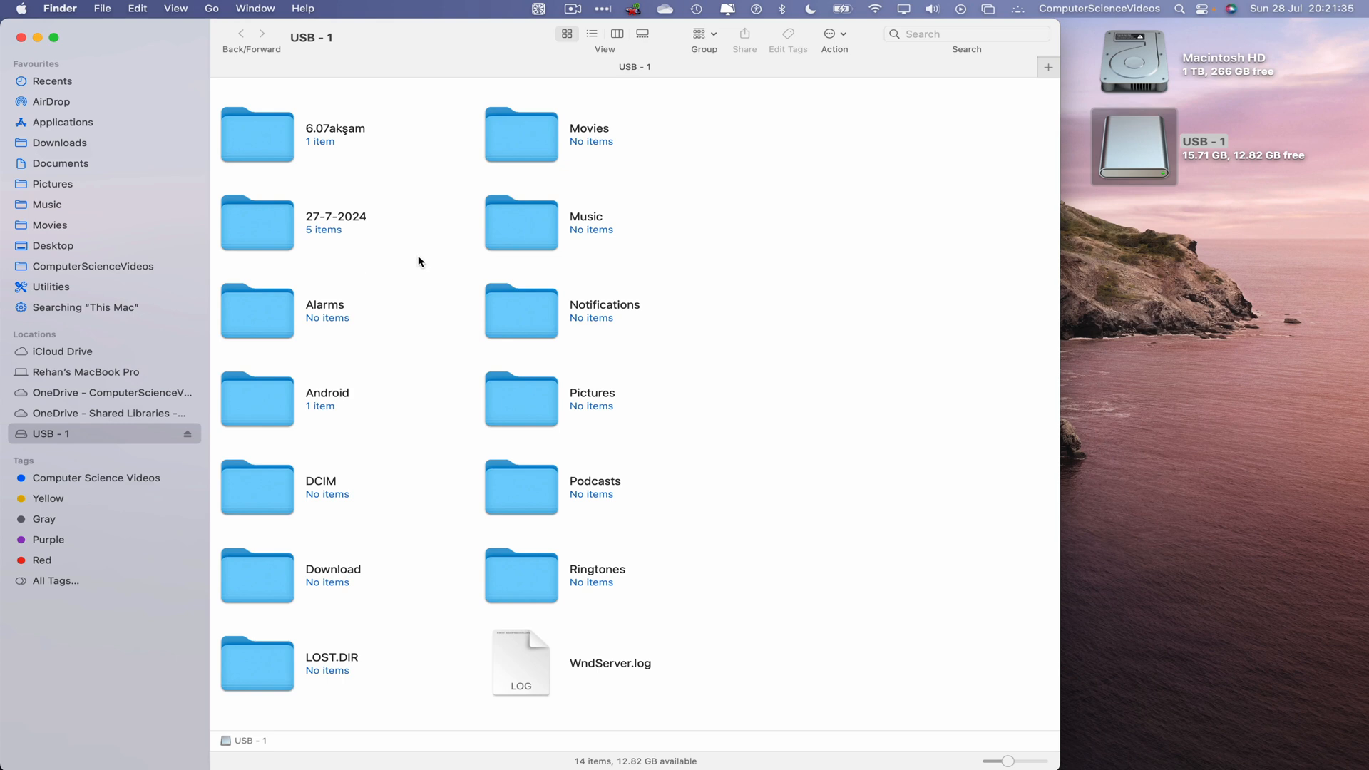
Move the 27-7-2024 folder to the Bin via its context menu.
click(256, 223)
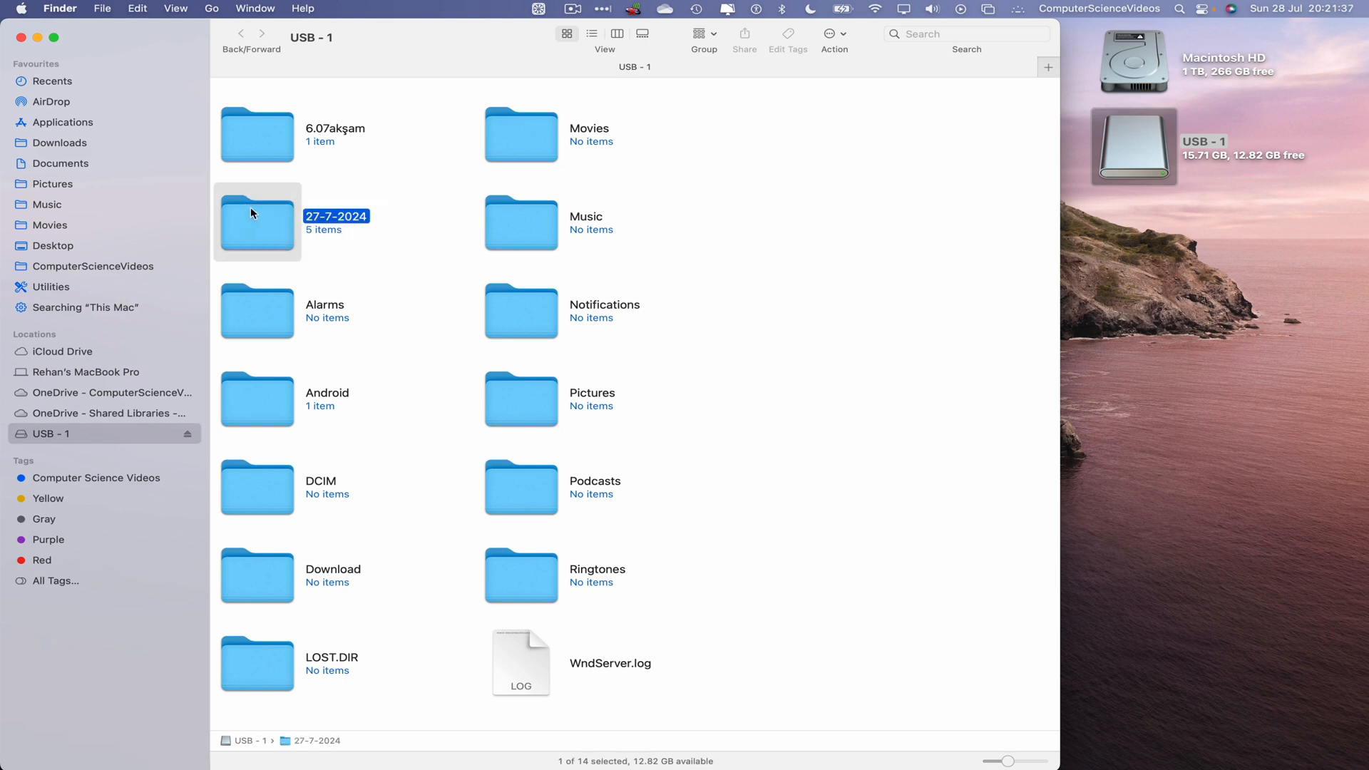
right_click(257, 222)
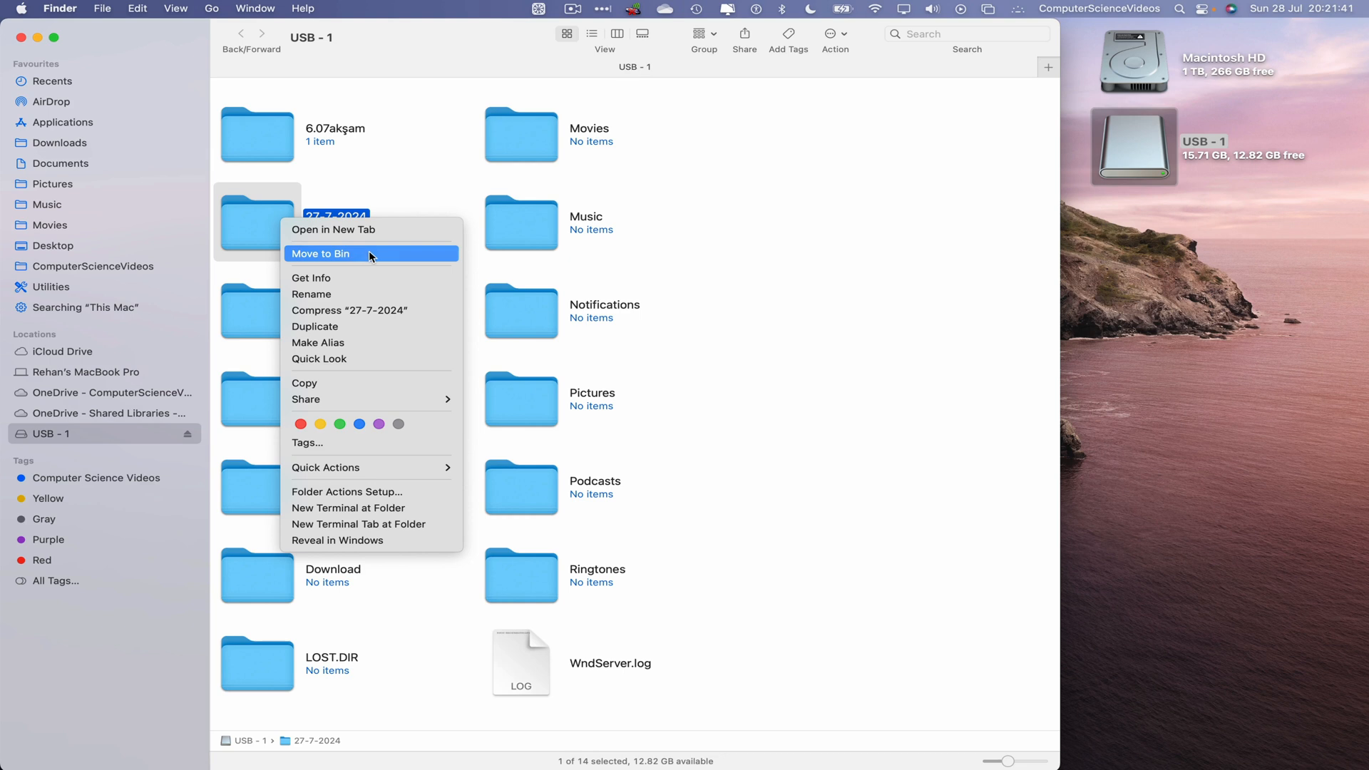
click(320, 253)
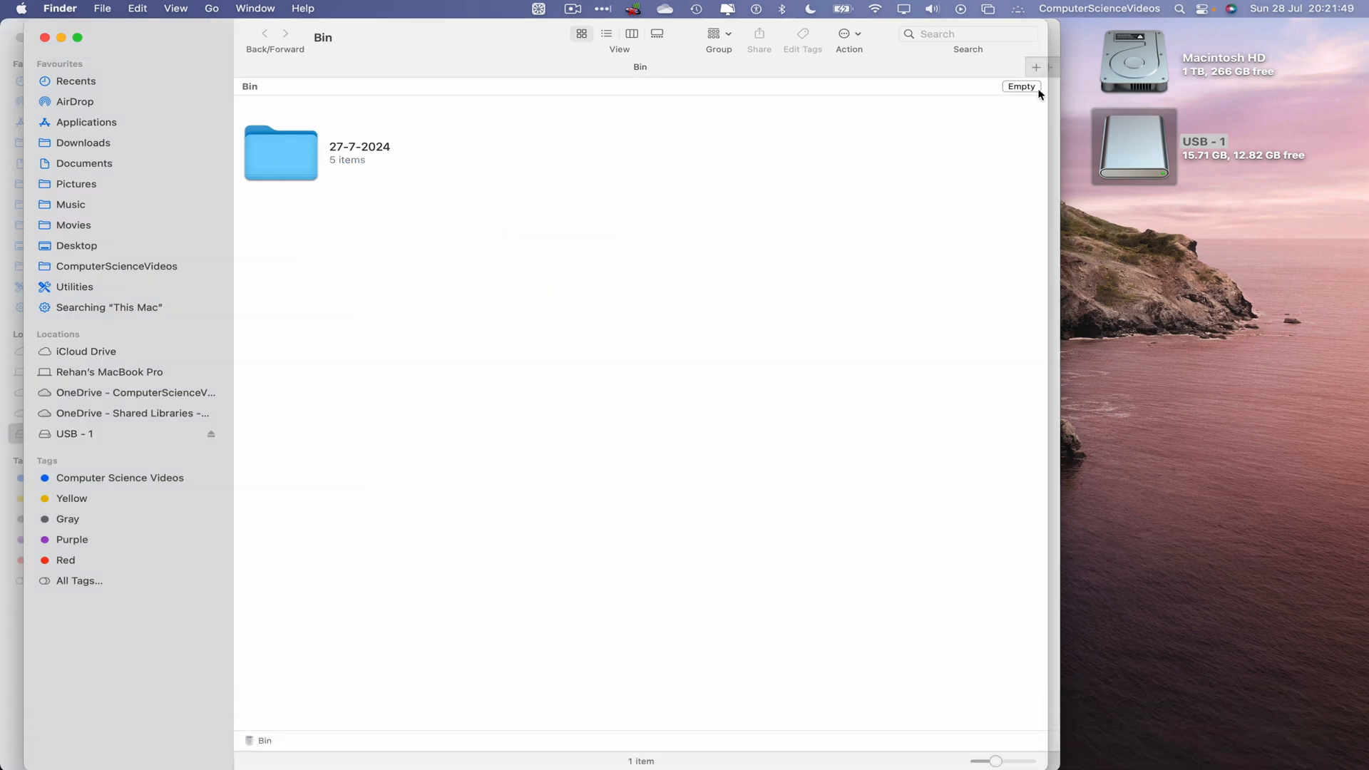
Empty the Bin and confirm, permanently erasing 27-7-2024.
click(1020, 87)
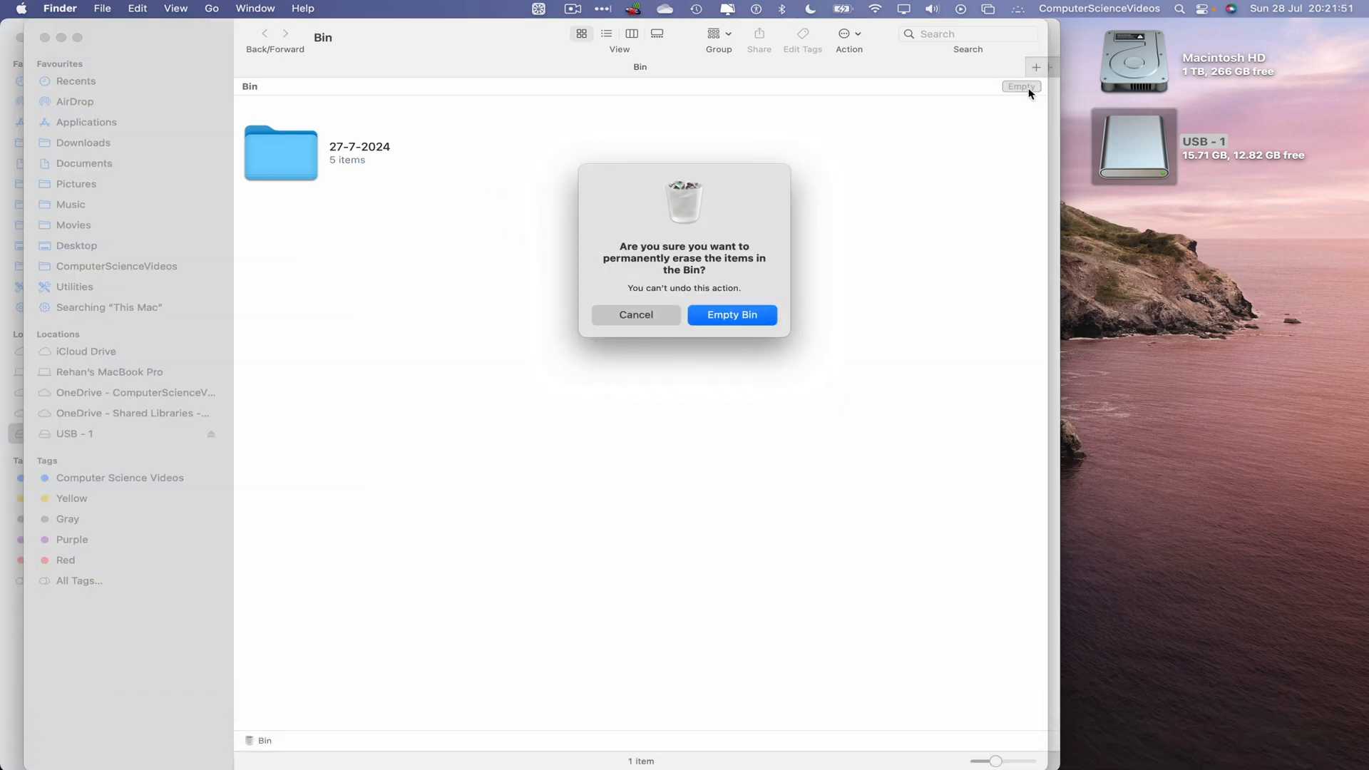
click(731, 315)
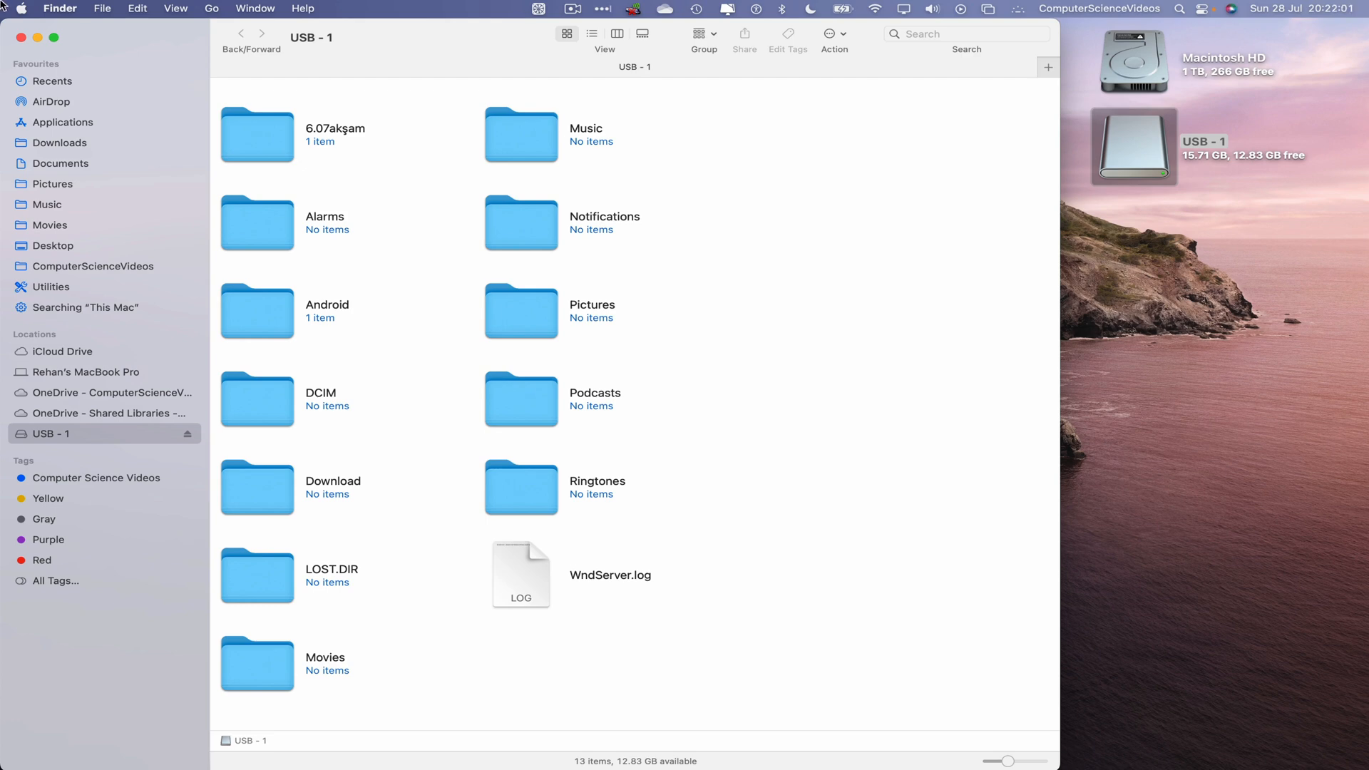
click(19, 37)
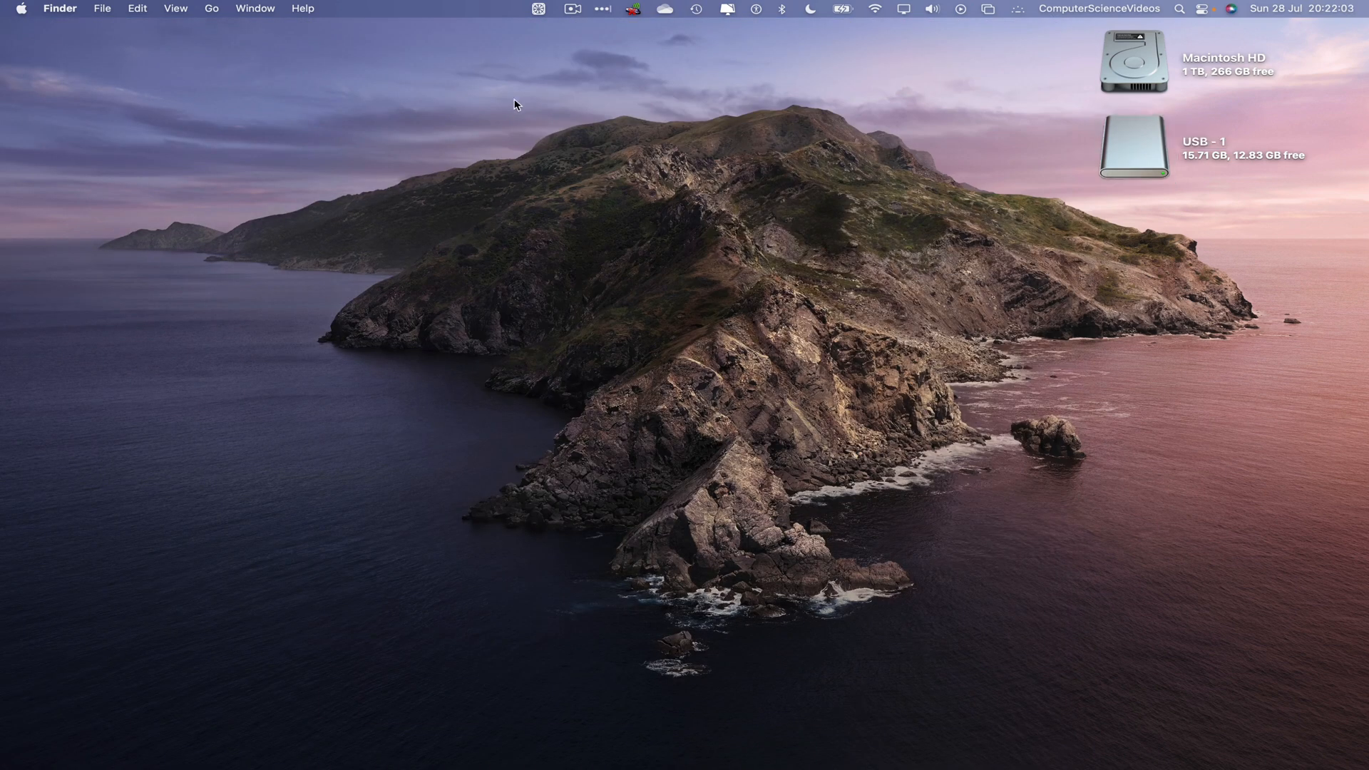
click(1132, 144)
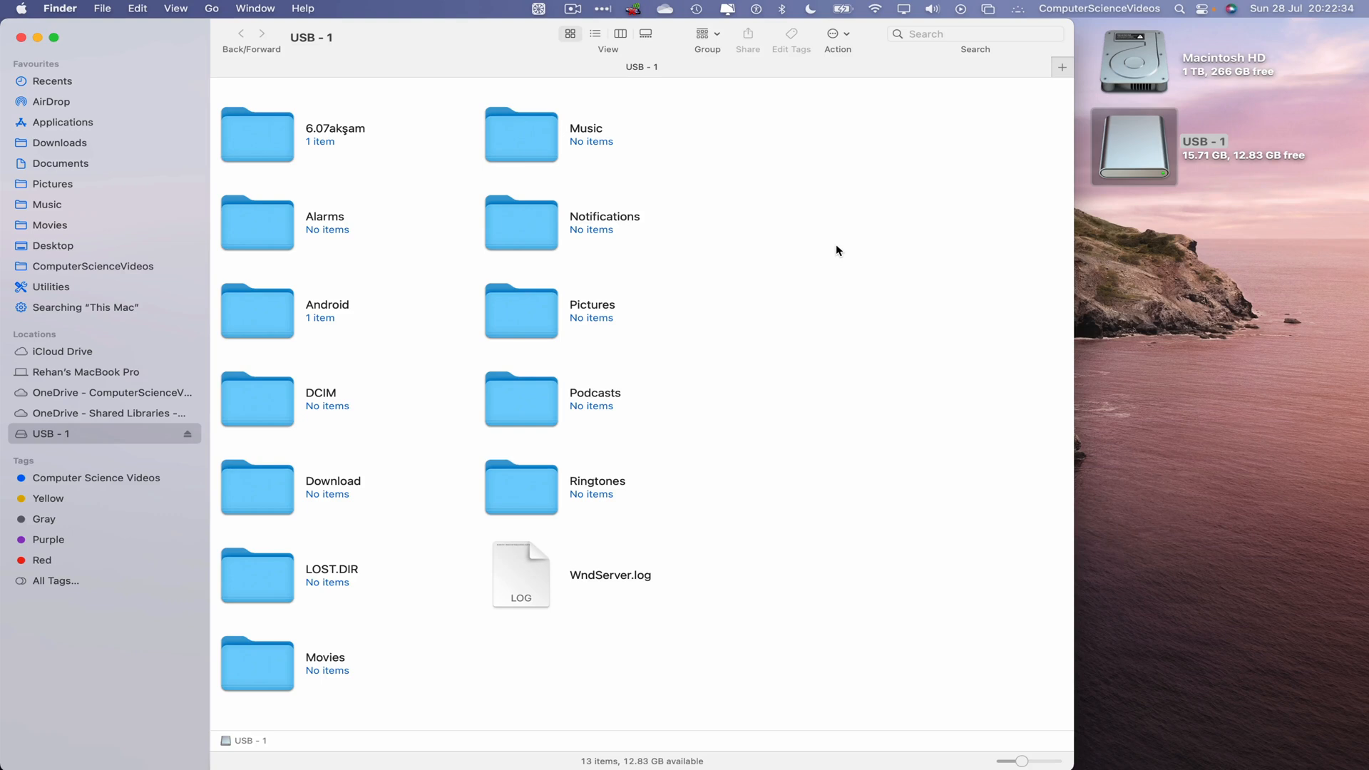
Close the USB - 1 window and right-click the drive icon for its Eject option.
click(21, 37)
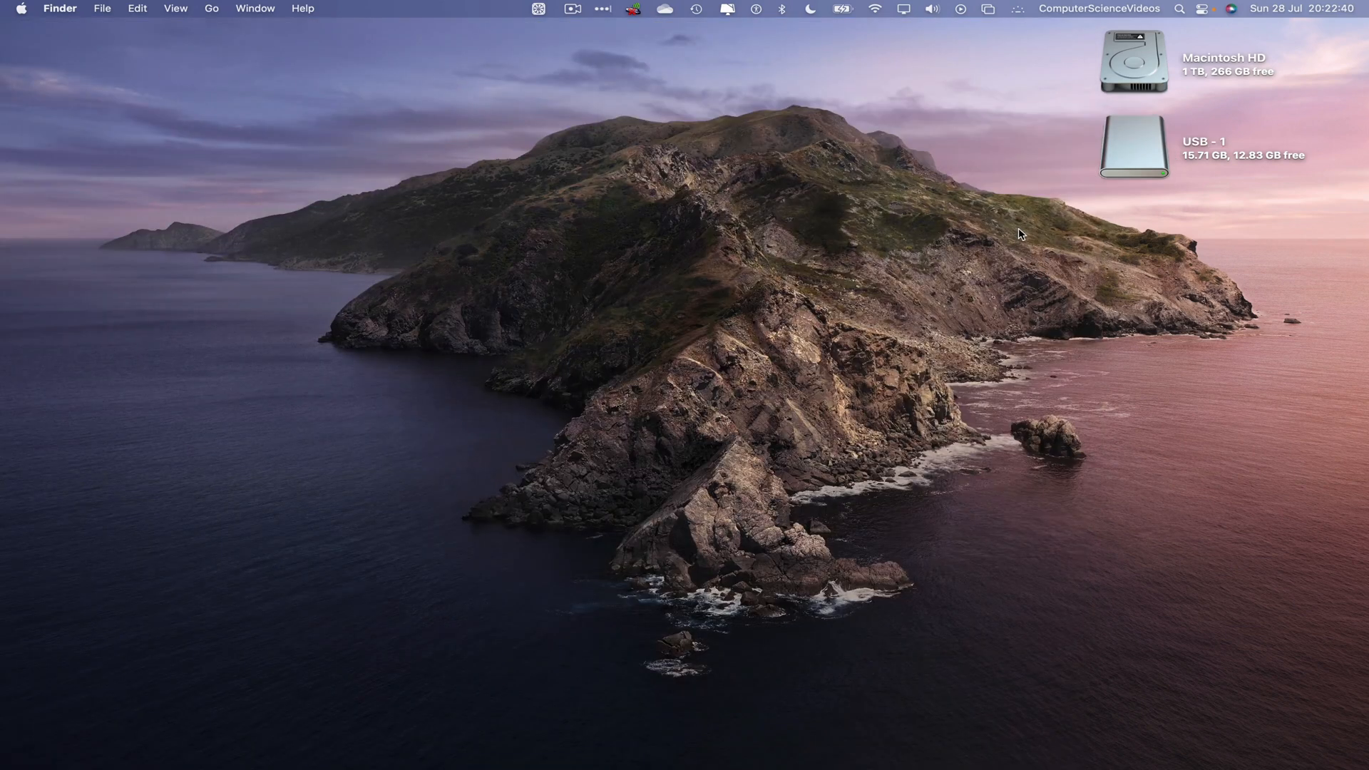
right_click(1132, 145)
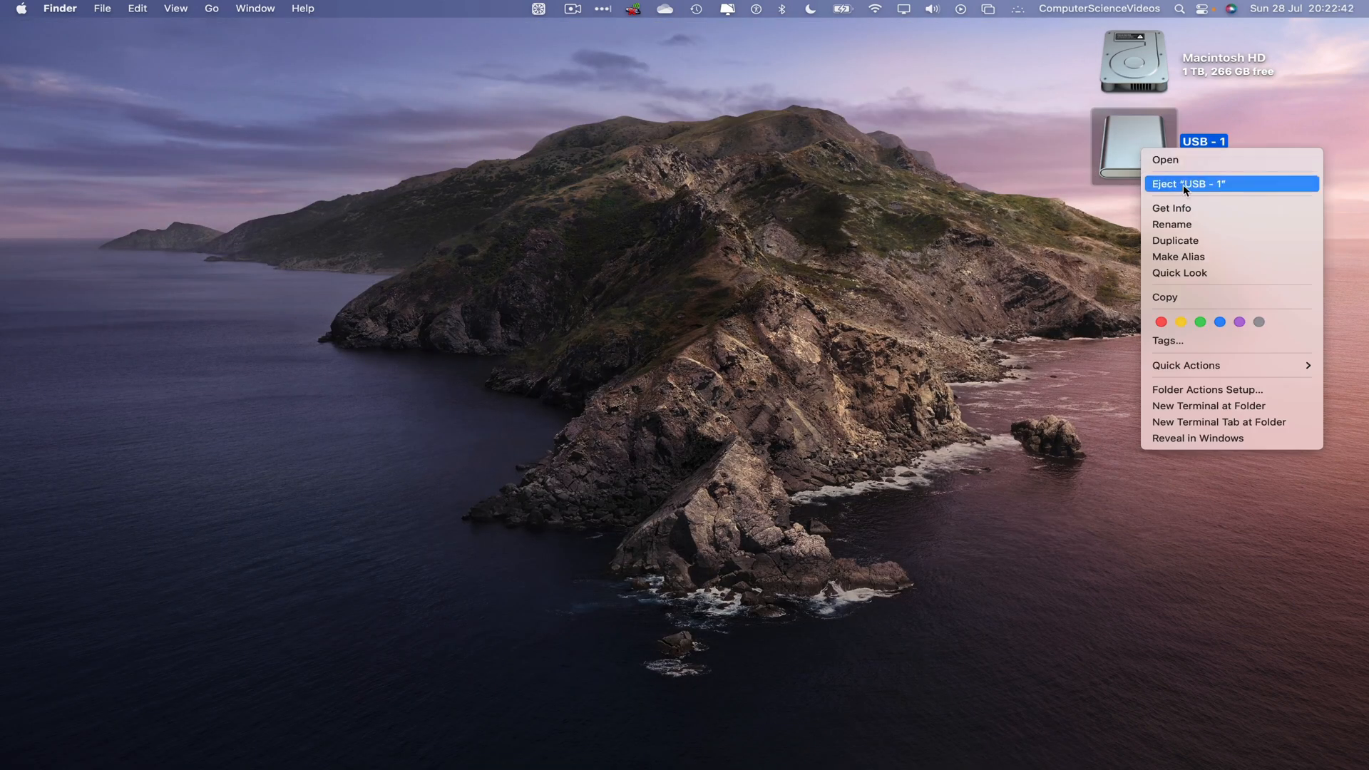